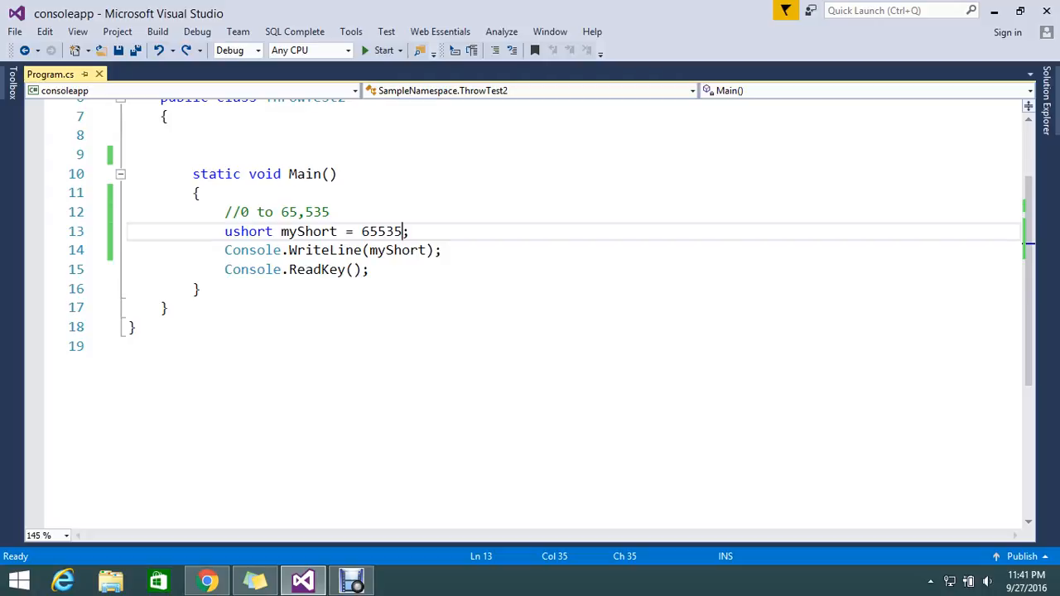
pyautogui.write(';')
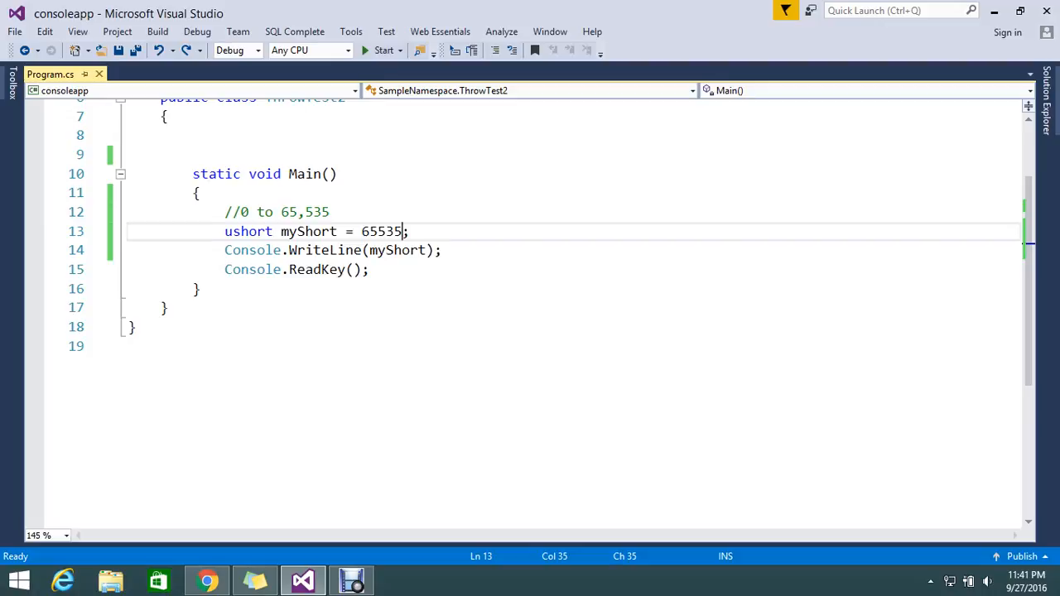
pyautogui.write(';')
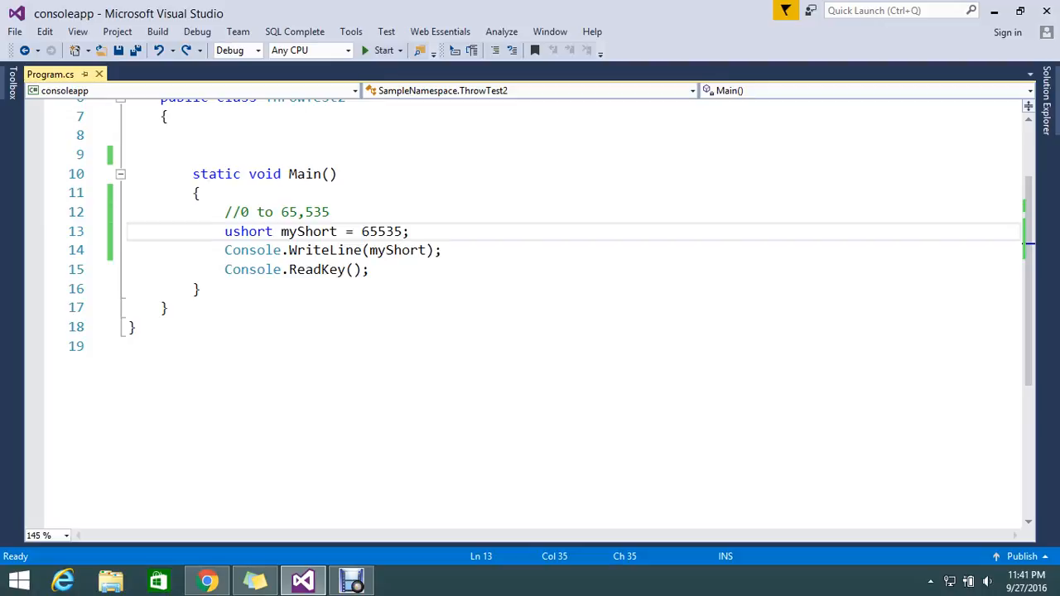